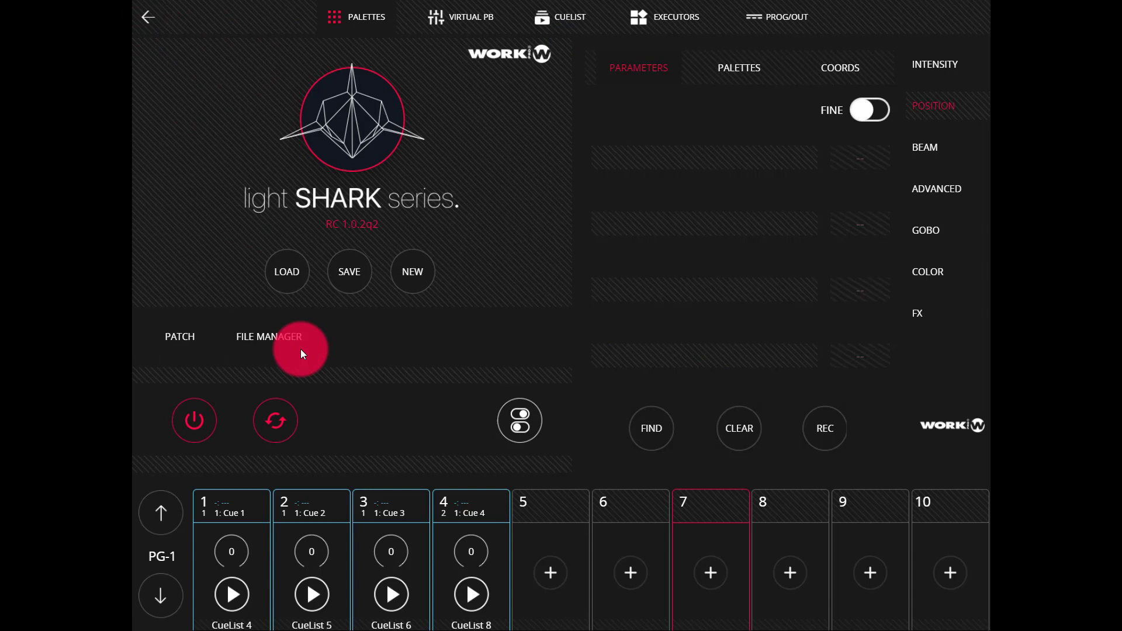
# Show the USB drive's contents in the File Manager, including the Concert show file.
pyautogui.click(269, 336)
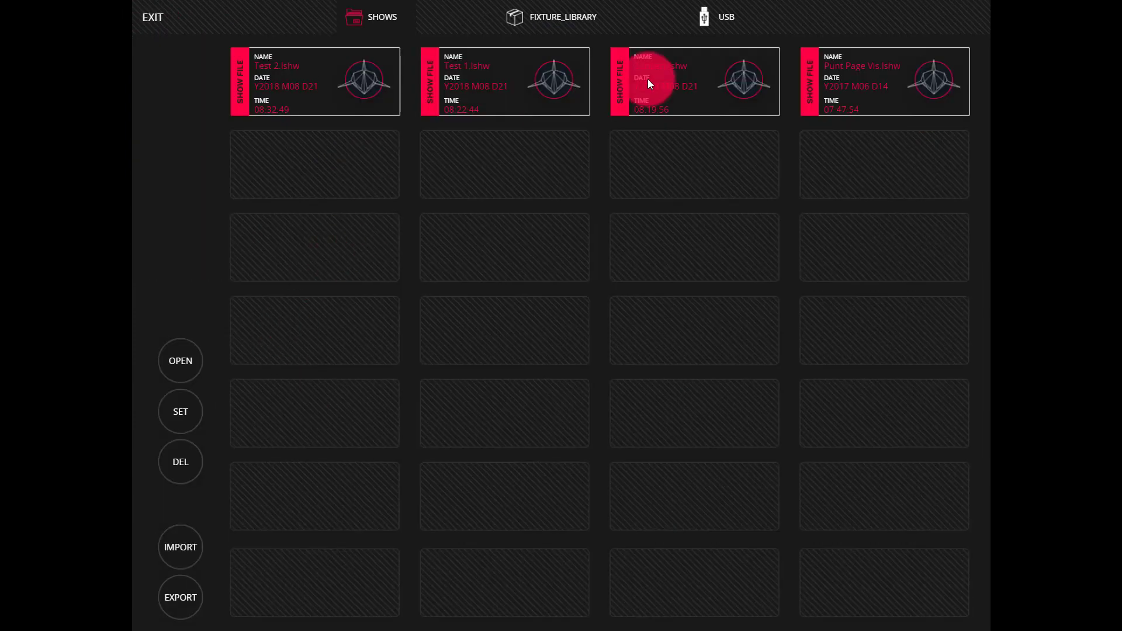
pyautogui.click(723, 16)
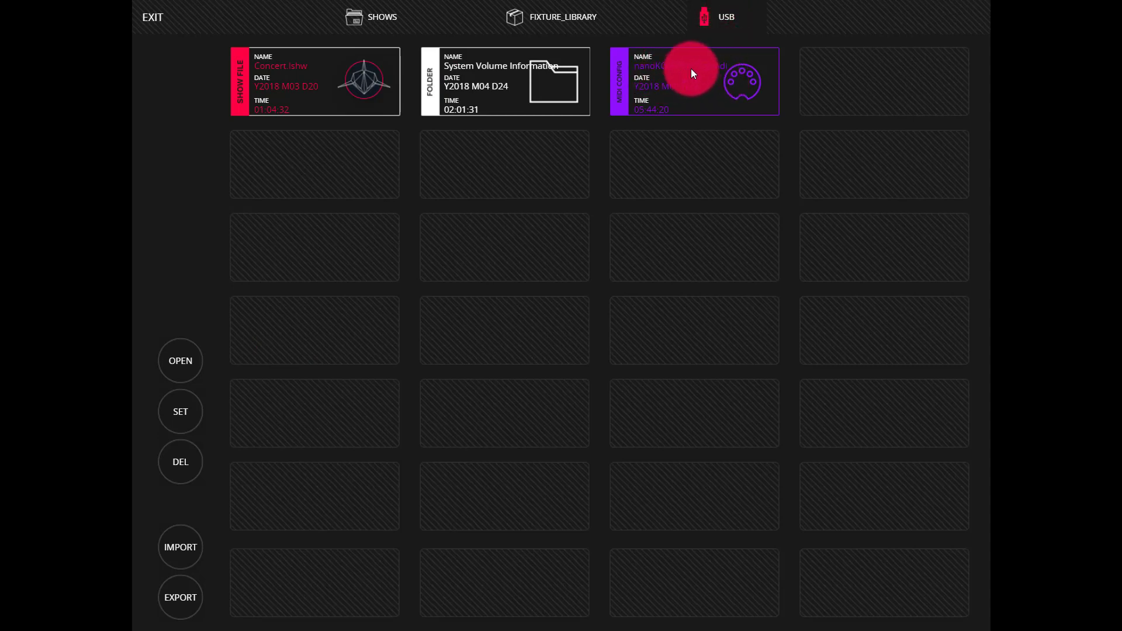
# Import the nanoKONTROL MIDI config file from USB and acknowledge the success message.
pyautogui.click(693, 80)
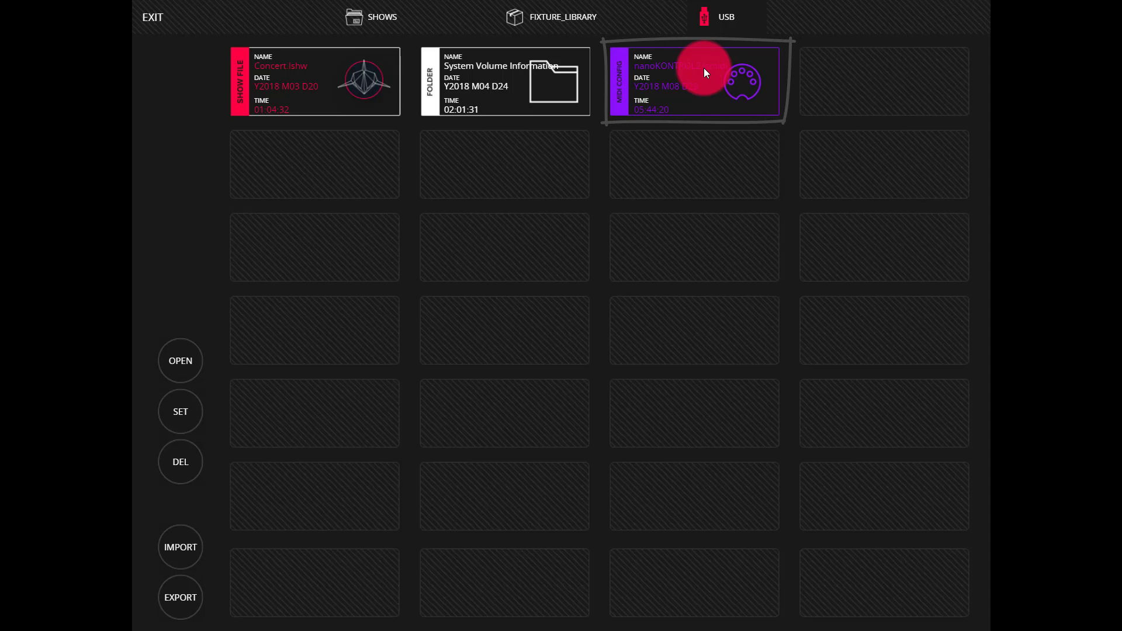
pyautogui.moveTo(514, 255)
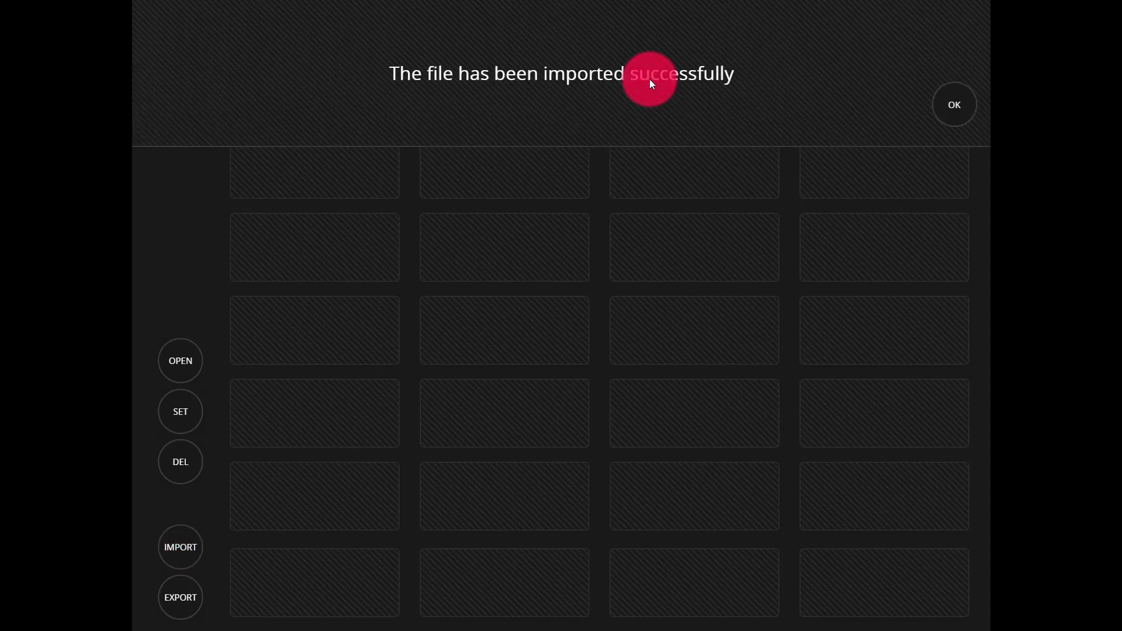
pyautogui.moveTo(954, 104)
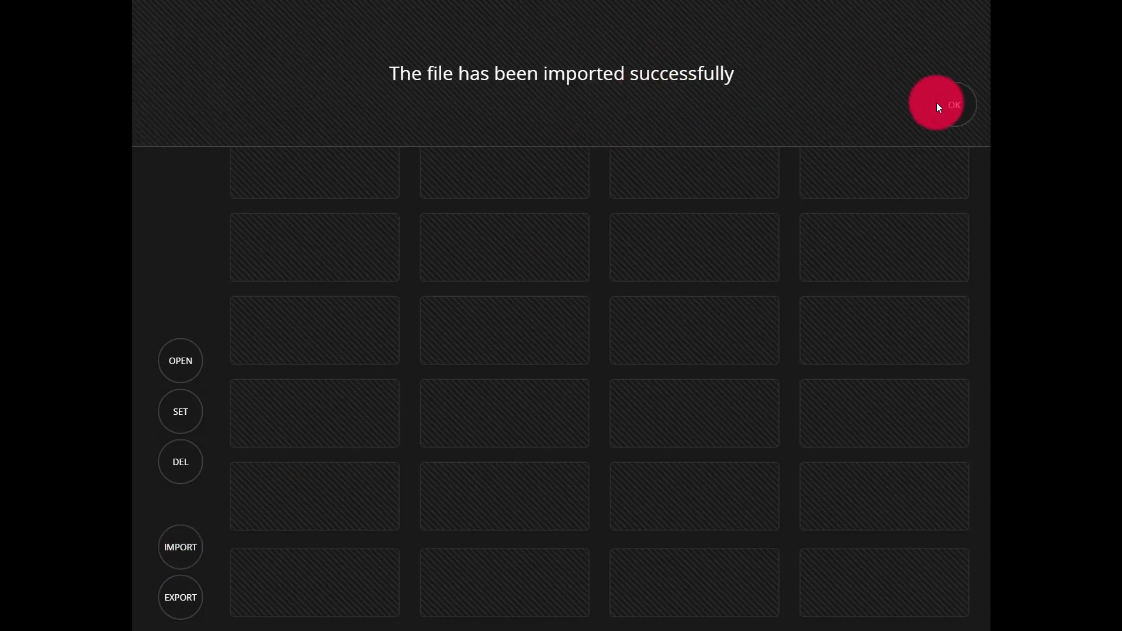
pyautogui.click(943, 104)
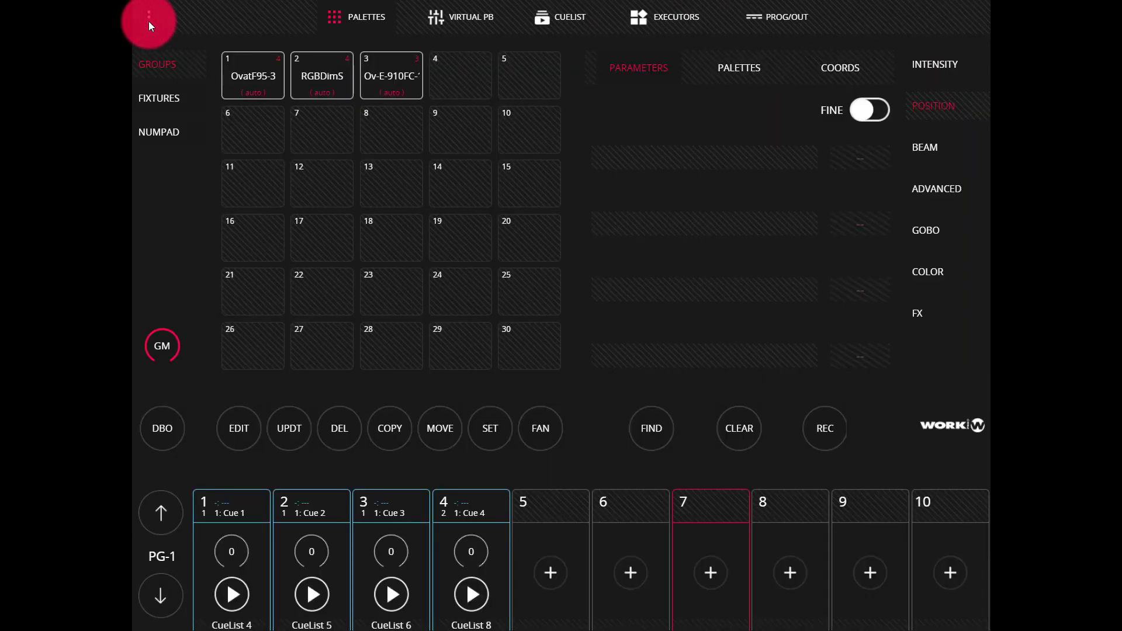
# Reach the MIDI Setup page listing nanoKONTROL2_MIDI_1 from the system settings.
pyautogui.click(148, 21)
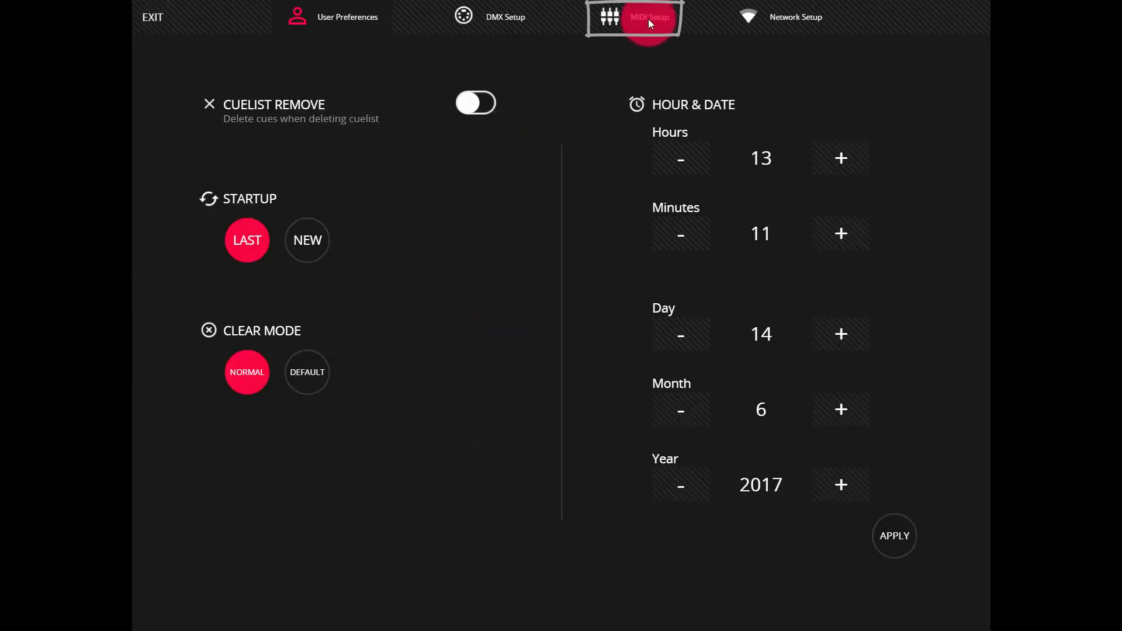
pyautogui.click(633, 18)
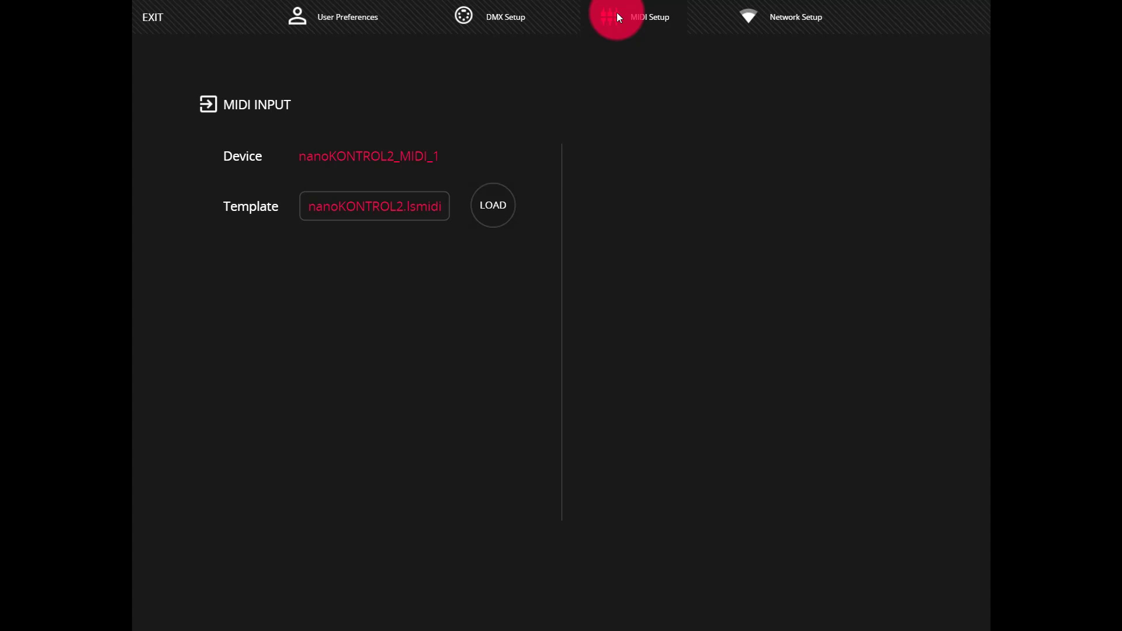
pyautogui.moveTo(284, 118)
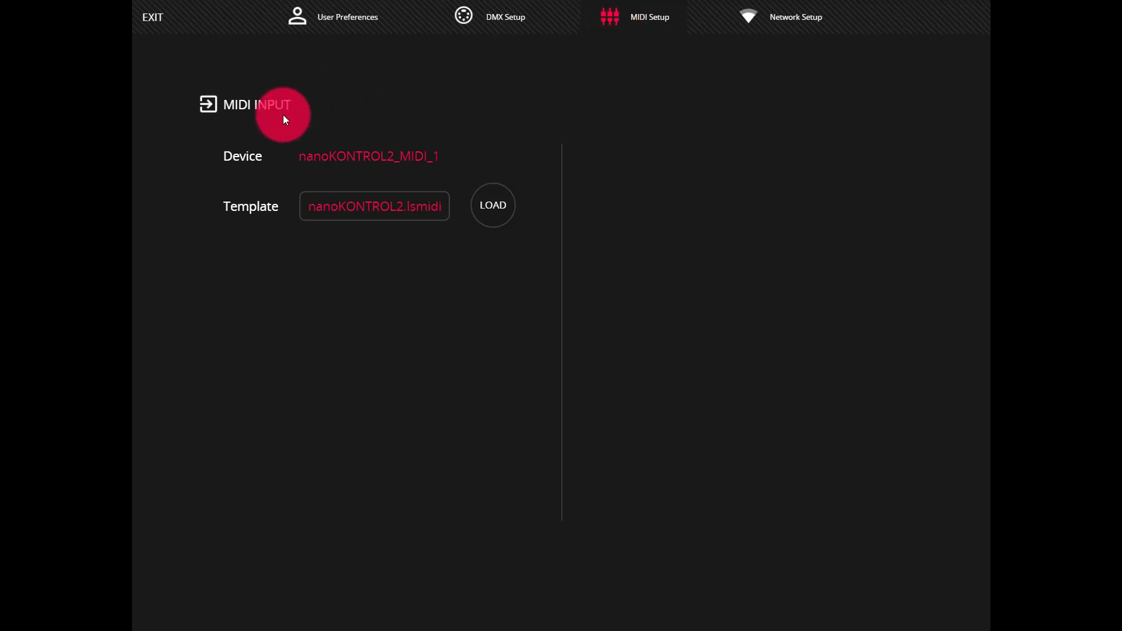
pyautogui.moveTo(425, 136)
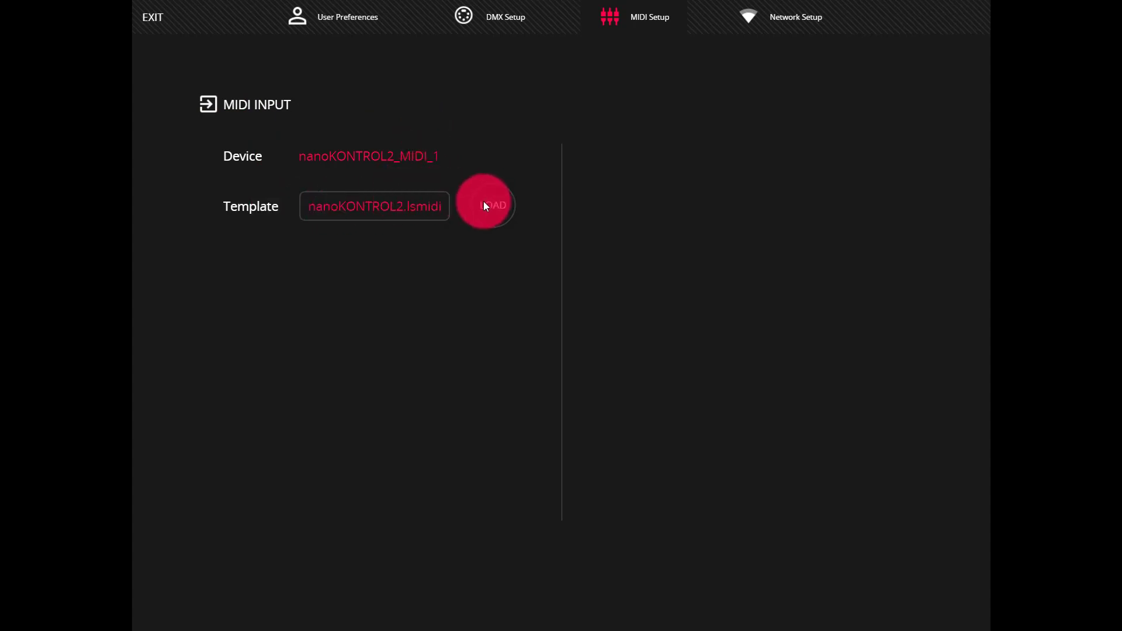
# Load the nanoKONTROL2.lsmidi template onto the connected nanoKONTROL2 controller.
pyautogui.click(493, 206)
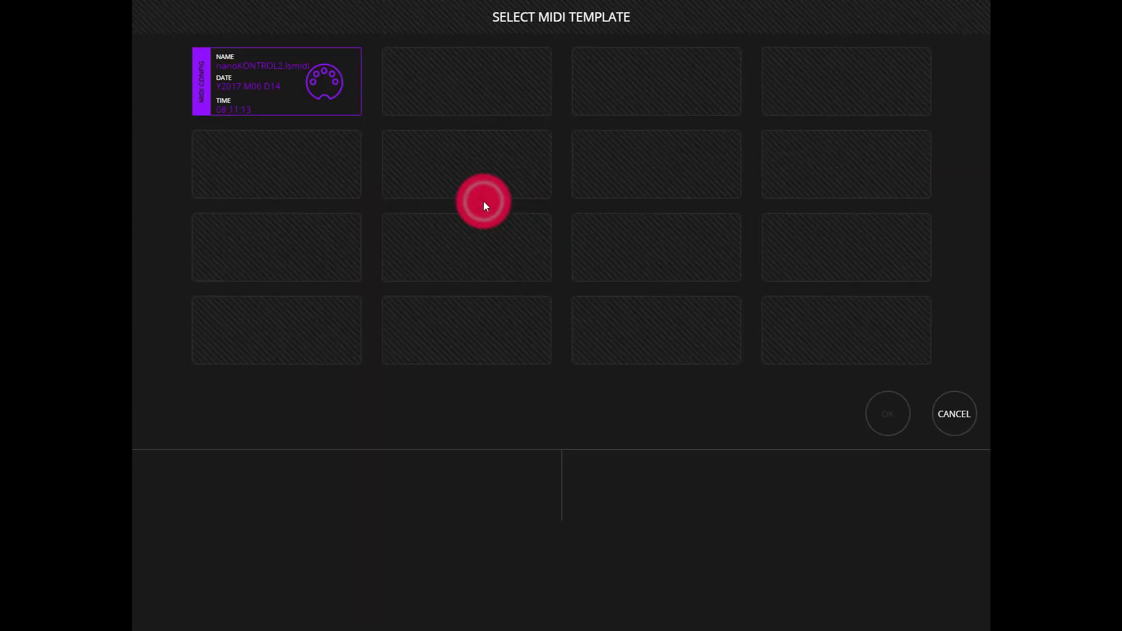
pyautogui.click(308, 101)
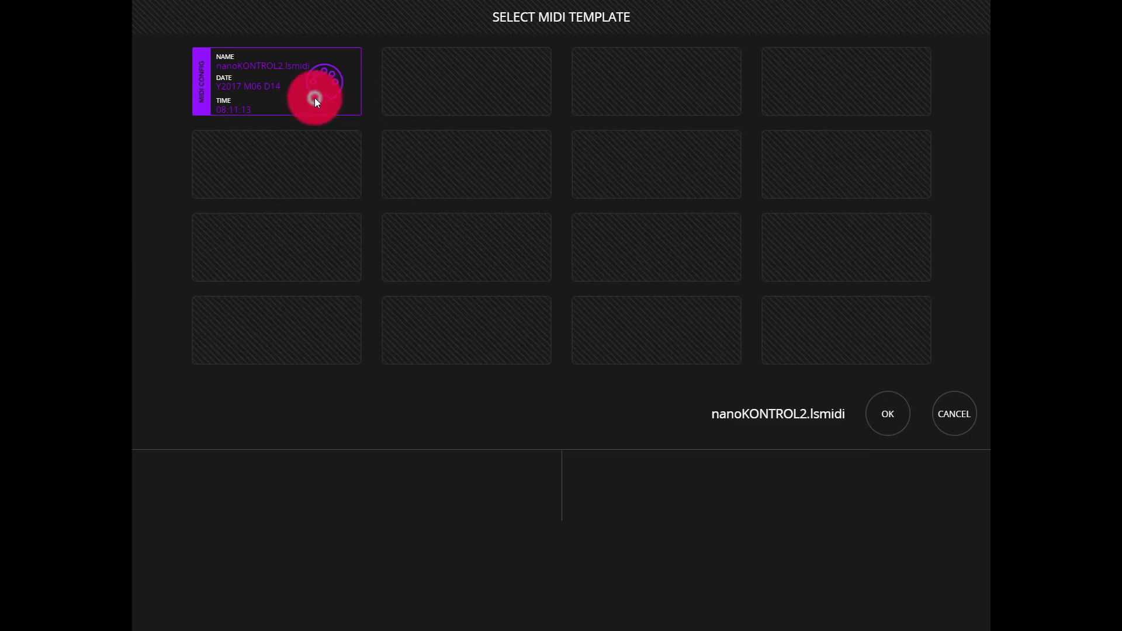
pyautogui.click(888, 414)
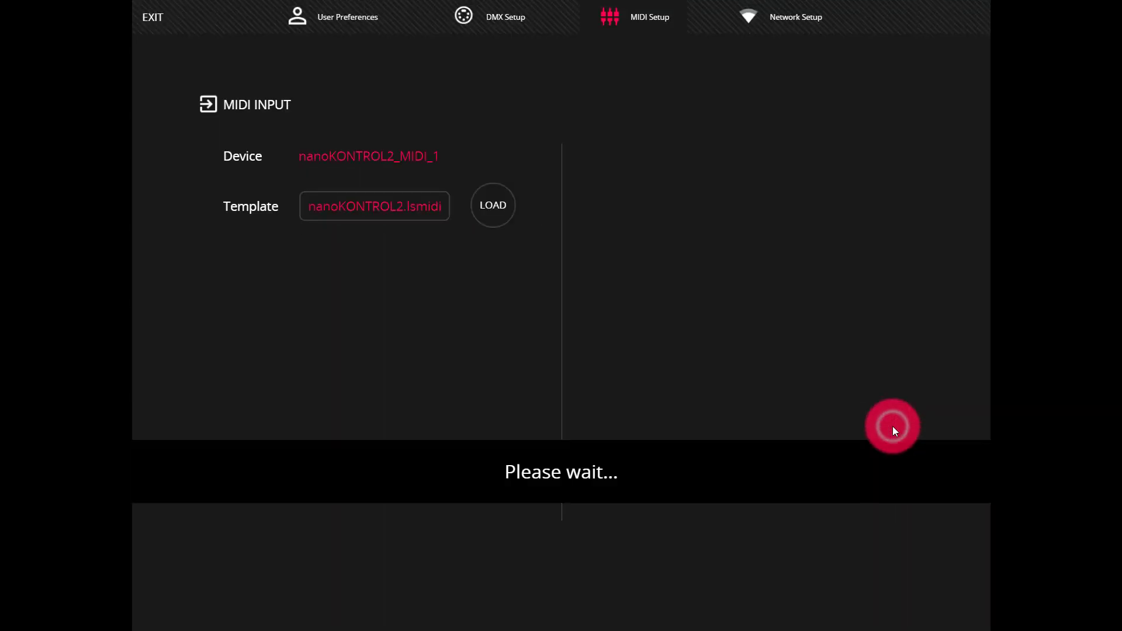